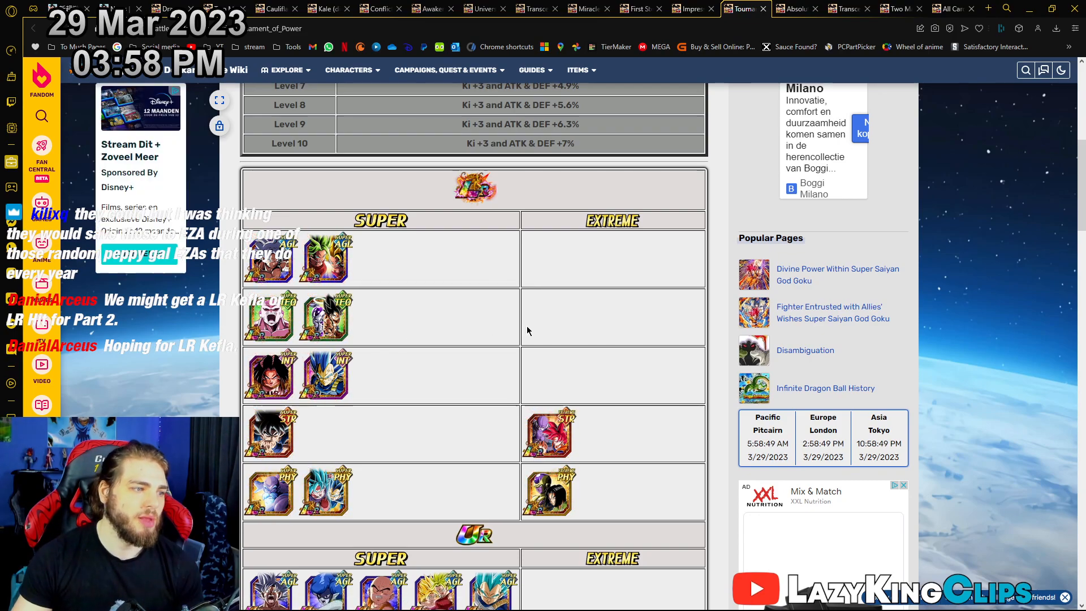
Scroll the Tournament of Power card table toward the Super Saiyan 2 Cabba TEQ card
{"action": "scroll", "scroll_direction": "down", "scroll_amount": 3}
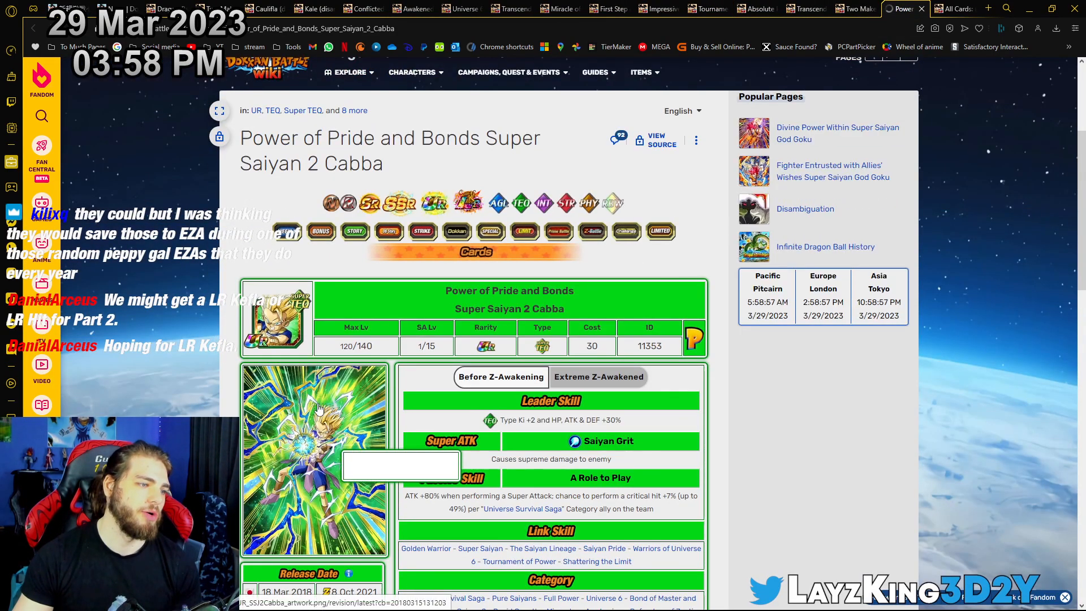
Read the Super Saiyan 2 Cabba skills and stats, then return to the Tournament of Power card list
{"action": "scroll", "scroll_direction": "down", "scroll_amount": 3}
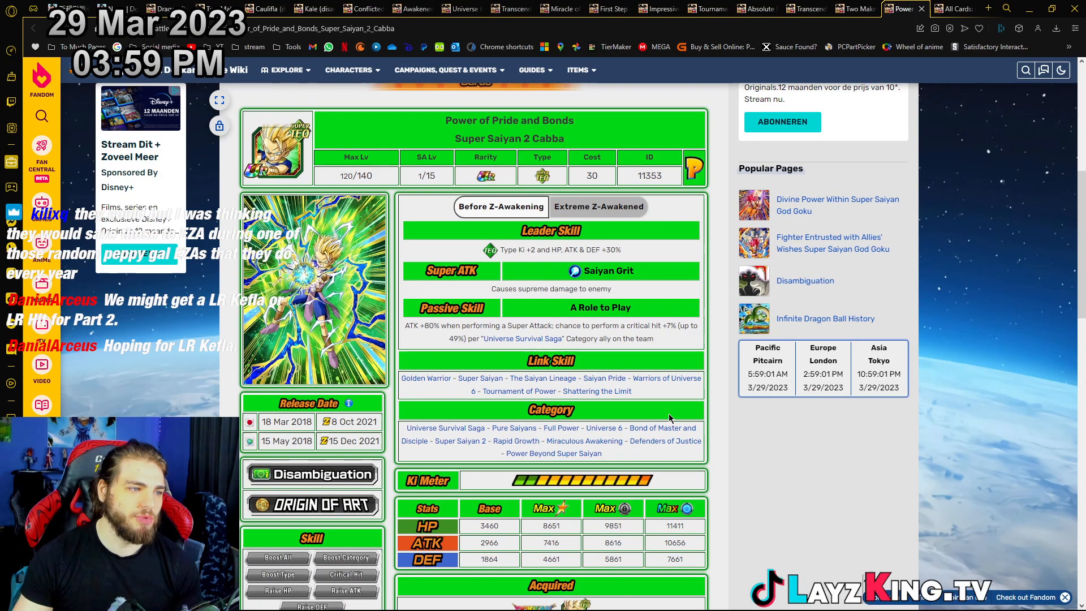
{"action": "mouse_move", "coordinate": [661, 417]}
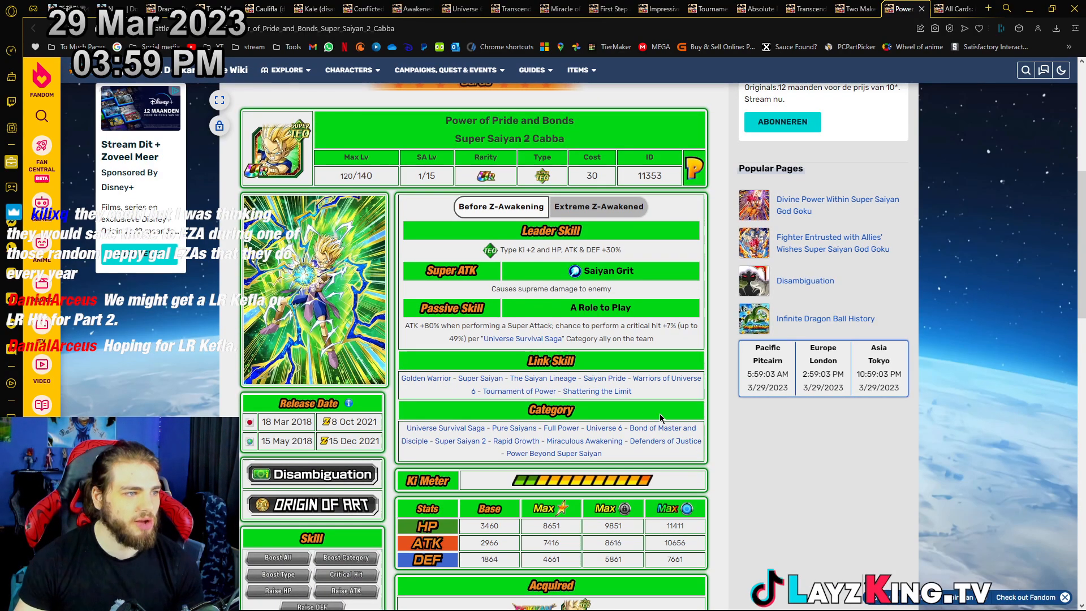
{"action": "mouse_move", "coordinate": [716, 380]}
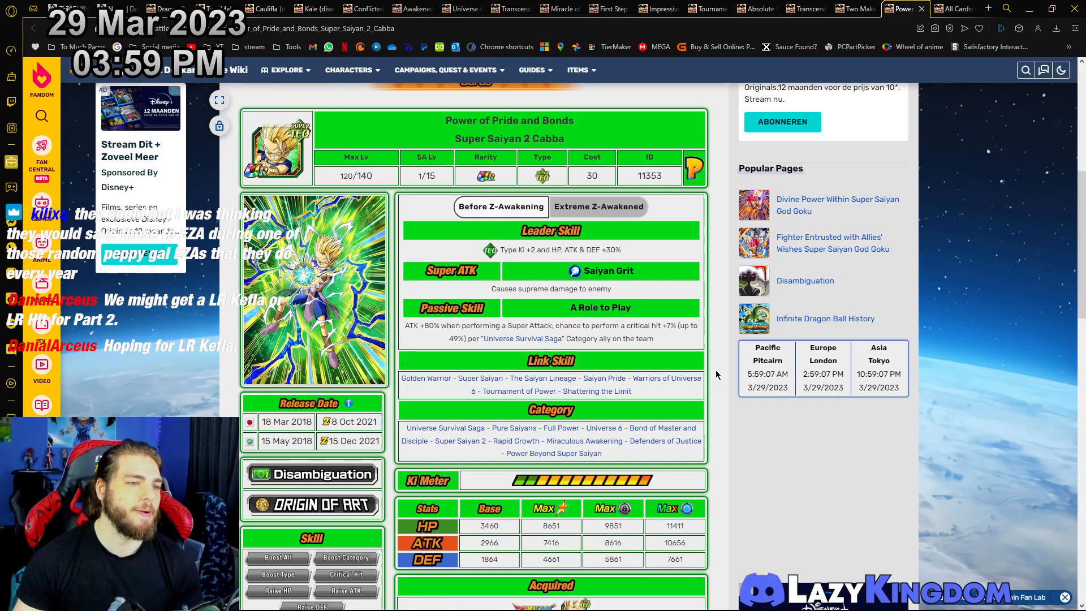
{"action": "mouse_move", "coordinate": [412, 265]}
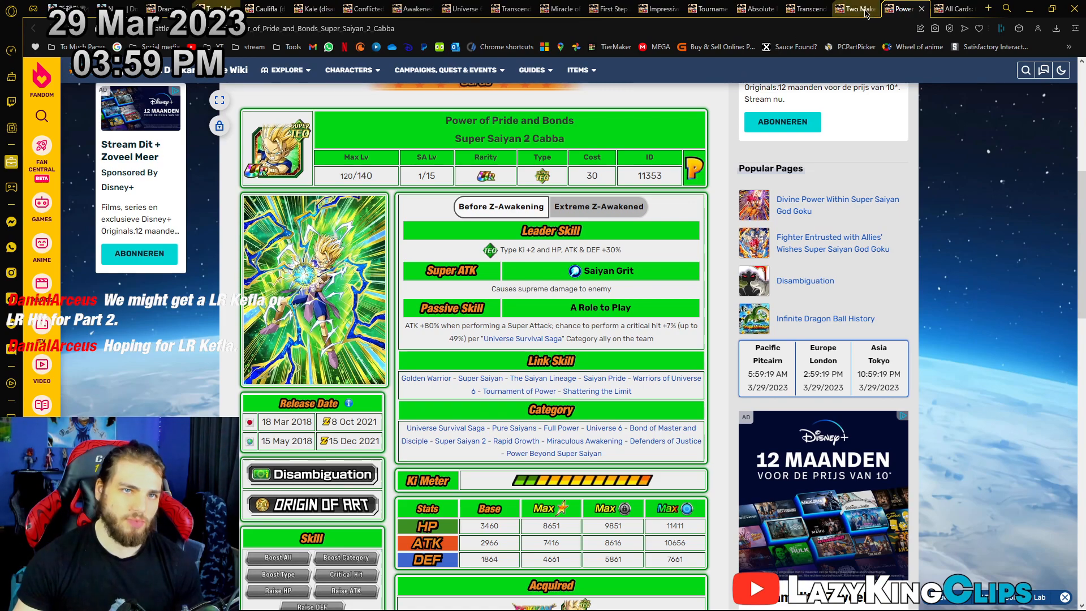
{"action": "left_click", "coordinate": [703, 9]}
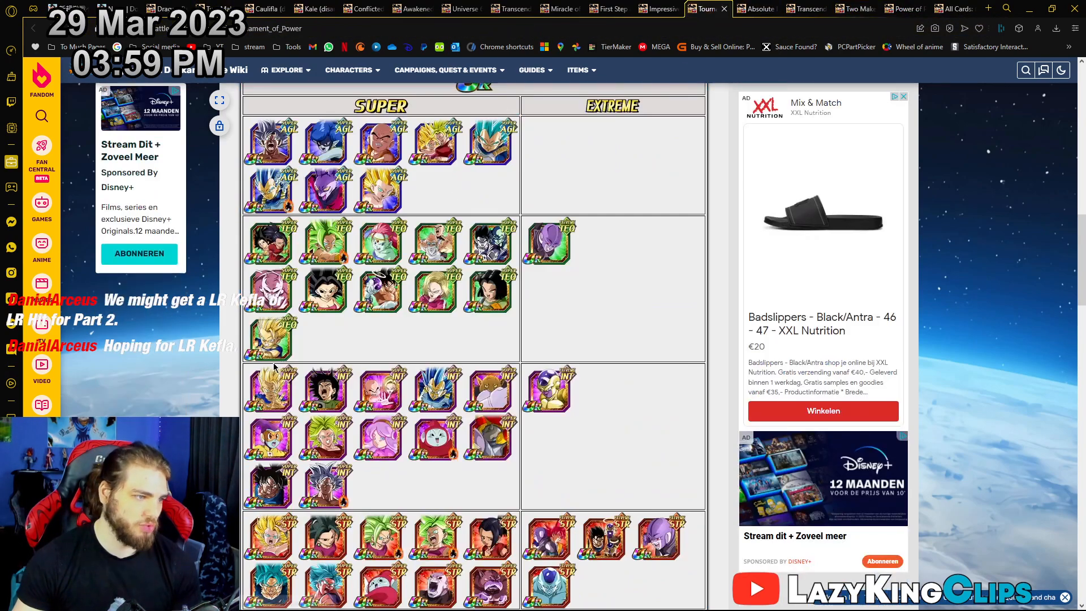
{"action": "scroll", "scroll_direction": "down", "scroll_amount": 3}
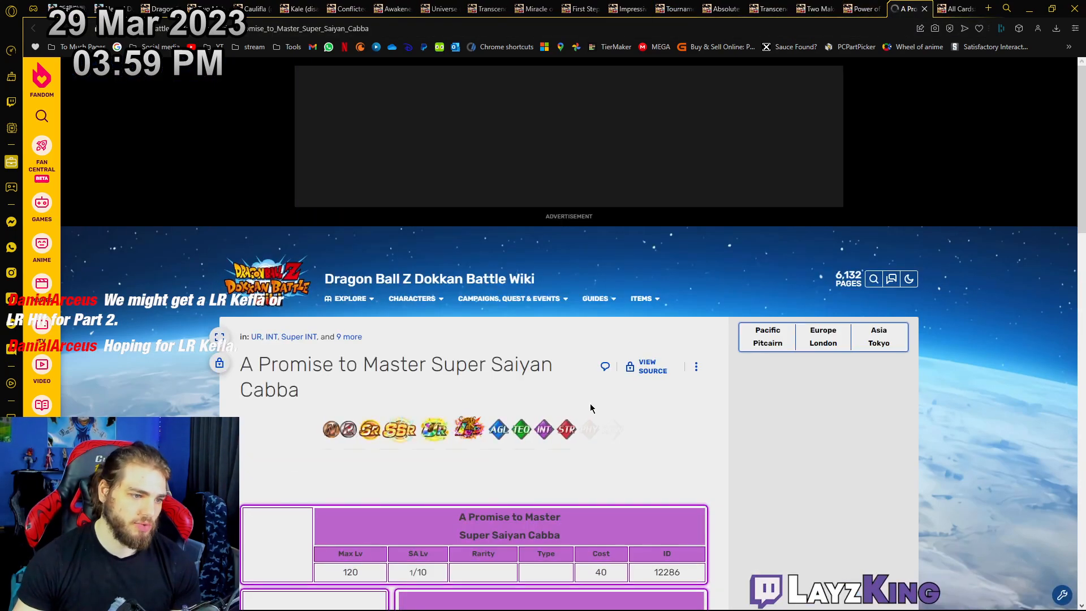
Scroll the A Promise to Master Super Saiyan Cabba page to its Leader and Passive Skill sections
{"action": "scroll", "scroll_direction": "down", "scroll_amount": 3}
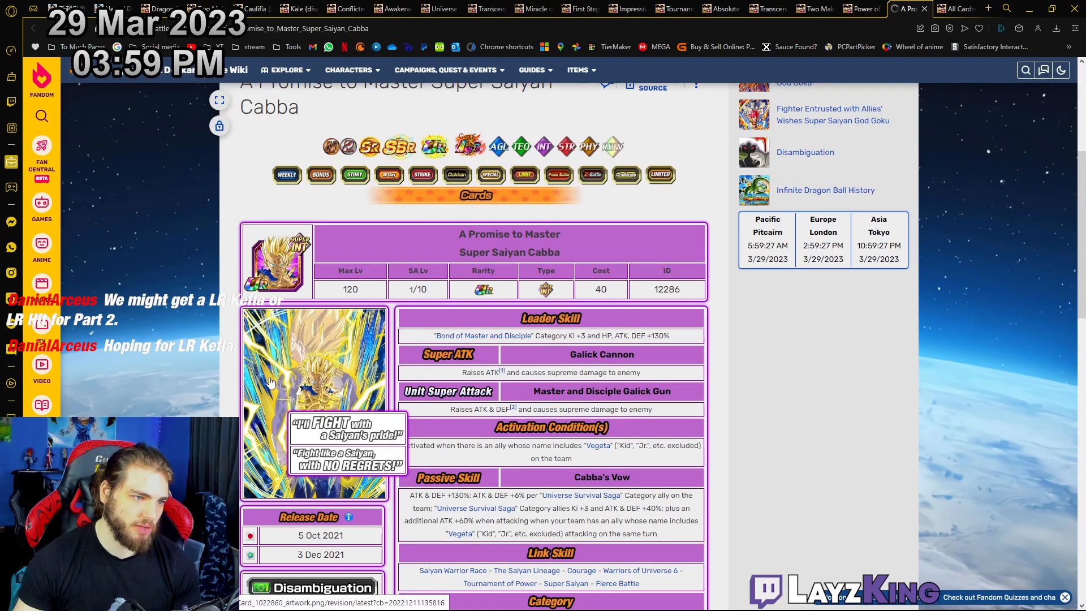
{"action": "scroll", "scroll_direction": "down", "scroll_amount": 3}
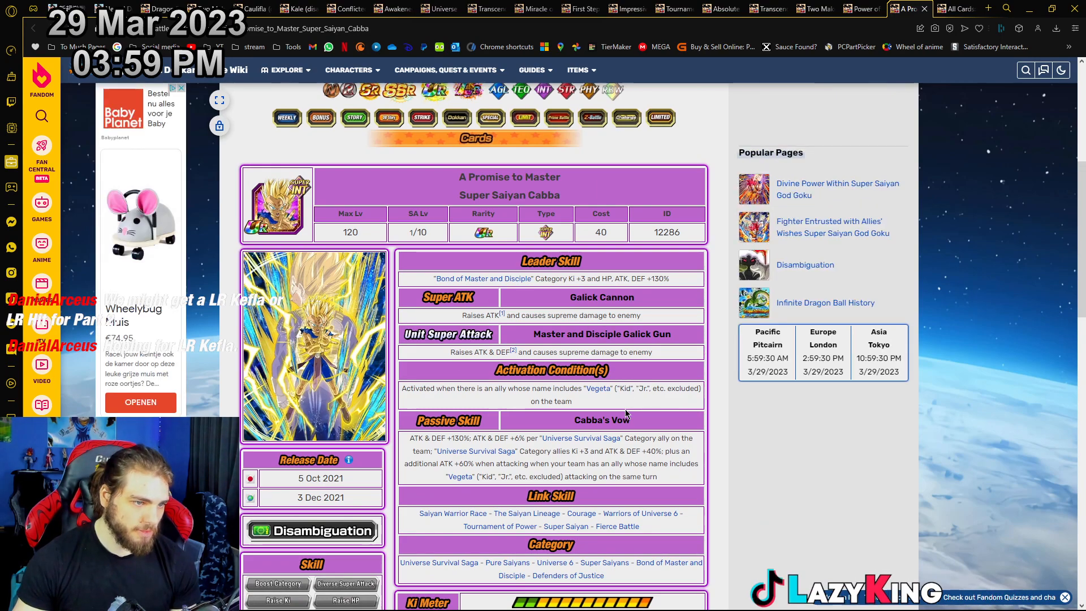
{"action": "scroll", "scroll_direction": "down", "scroll_amount": 3}
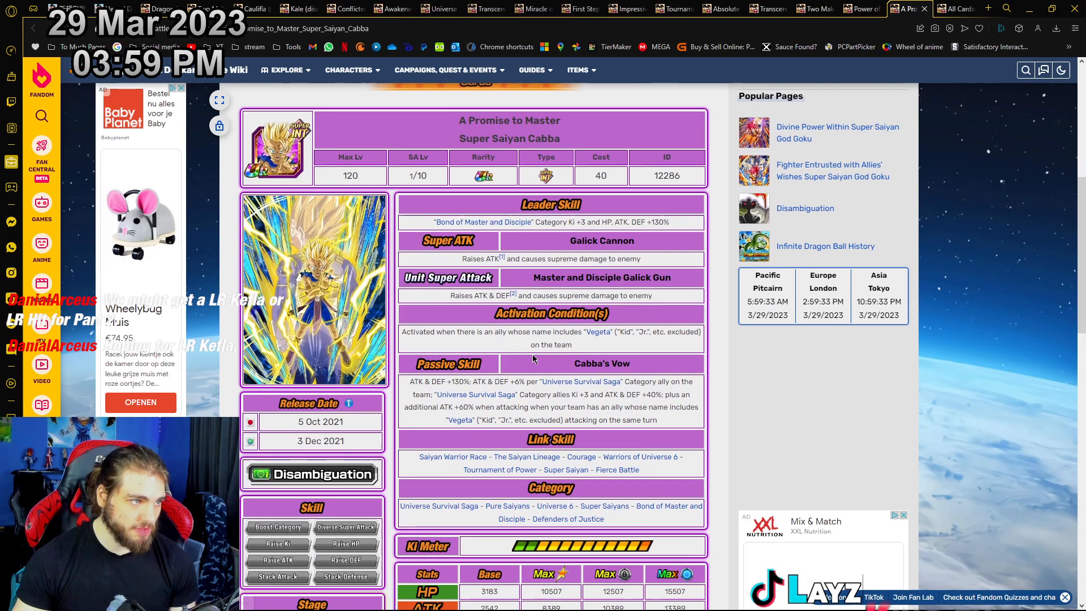